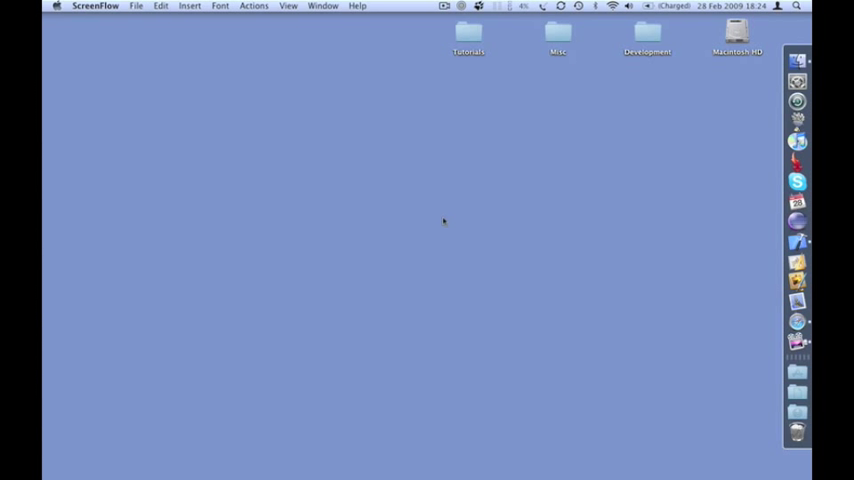
{"action": "mouse_move", "coordinate": [446, 220]}
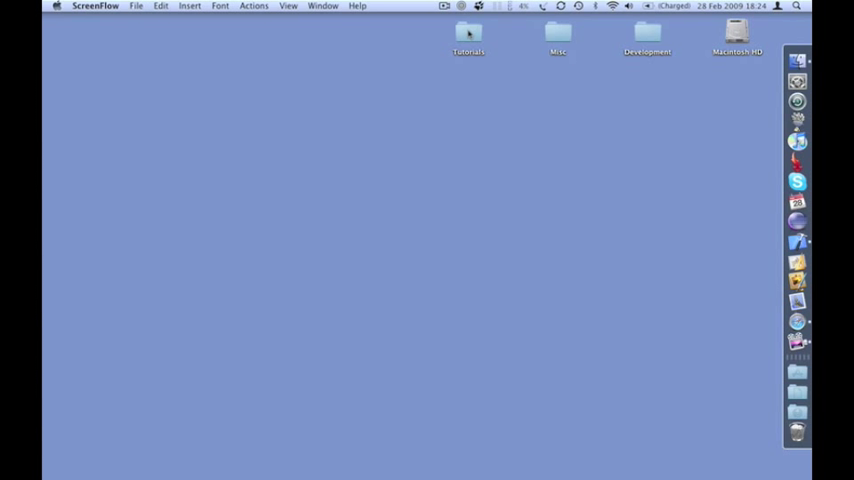
Browse the Tutorials folder, expanding the CrashLanding and Graphics folders.
{"action": "double_click", "coordinate": [466, 33]}
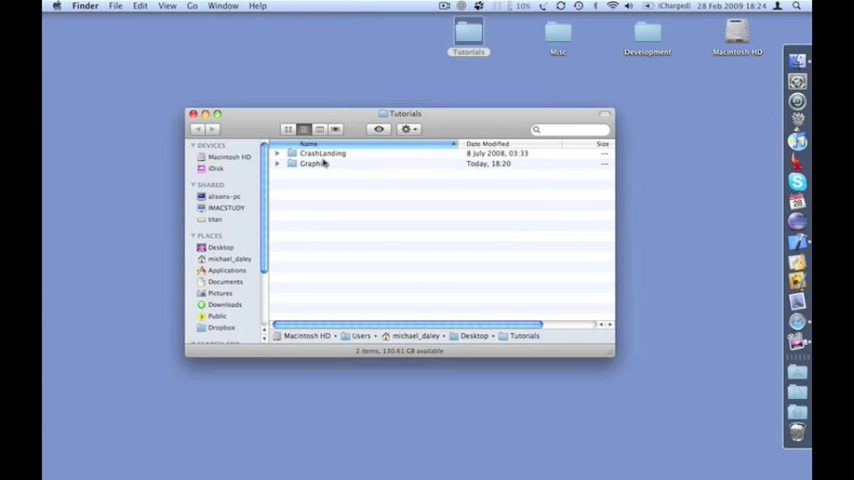
{"action": "left_click", "coordinate": [277, 153]}
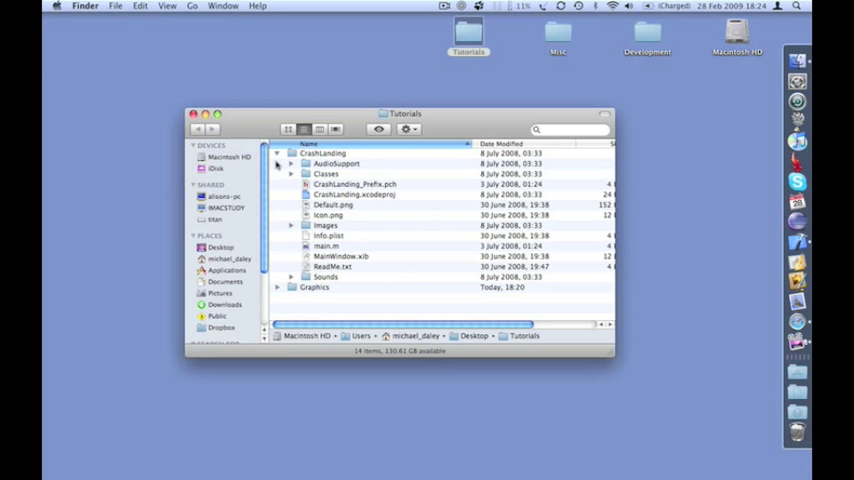
{"action": "left_click", "coordinate": [290, 153]}
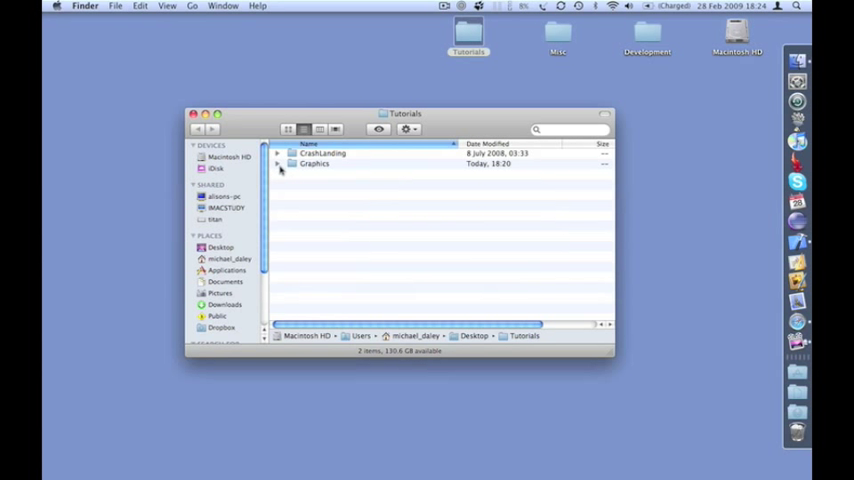
{"action": "left_click", "coordinate": [277, 164]}
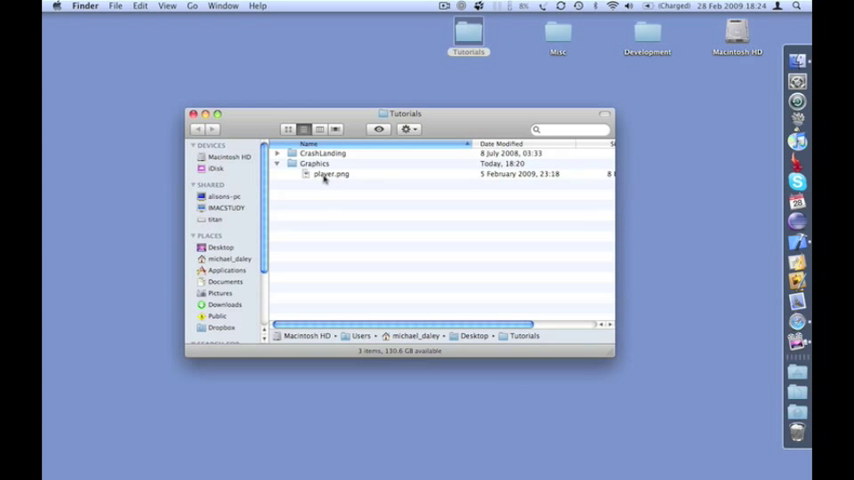
{"action": "left_click", "coordinate": [330, 173]}
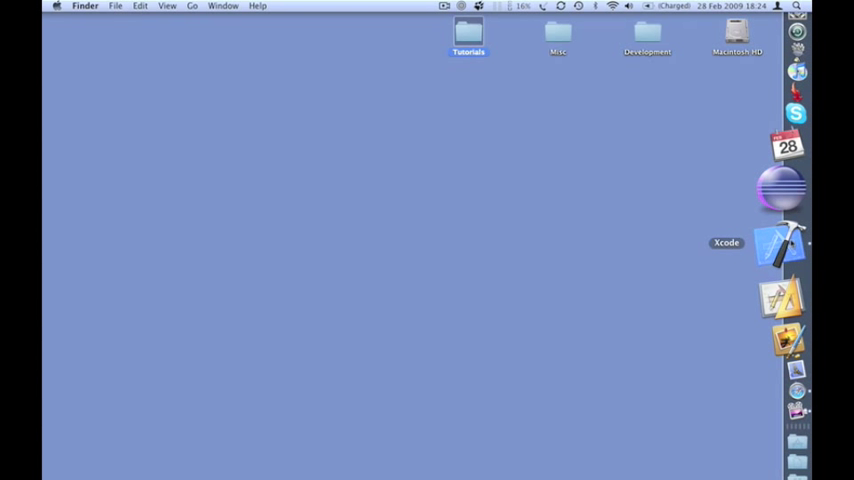
Launch Xcode and start a new project from the OpenGL ES Application template.
{"action": "left_click", "coordinate": [781, 240]}
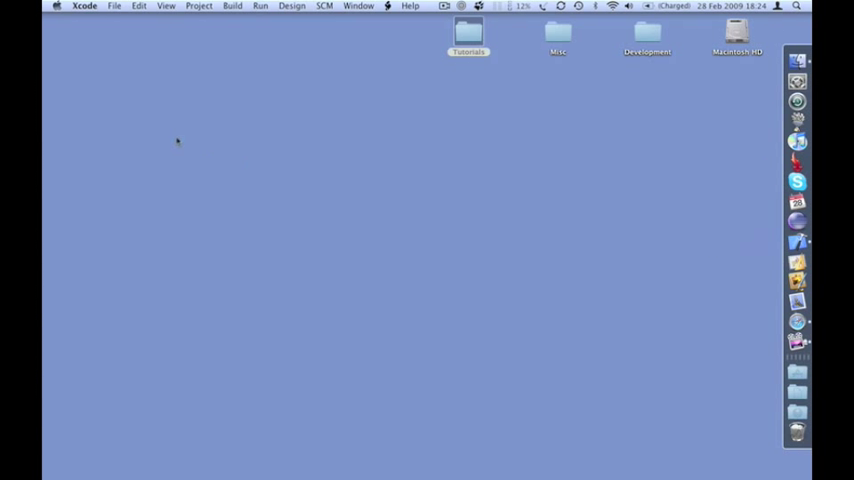
{"action": "left_click", "coordinate": [115, 7]}
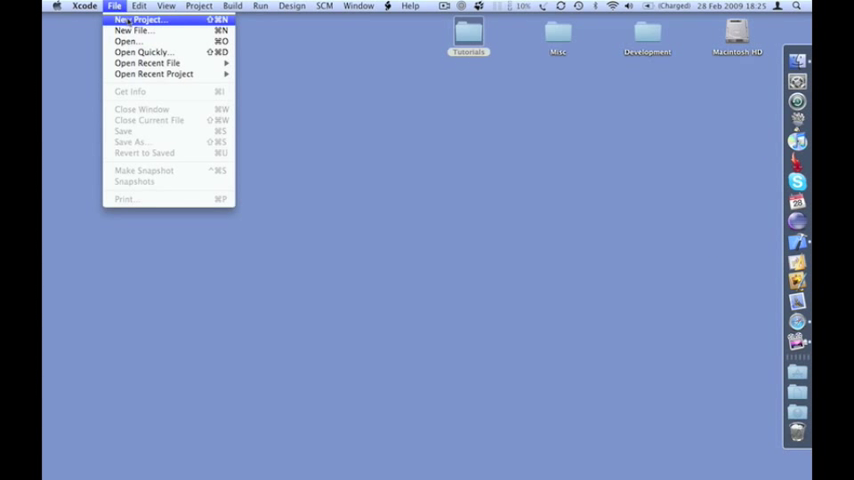
{"action": "left_click", "coordinate": [145, 16]}
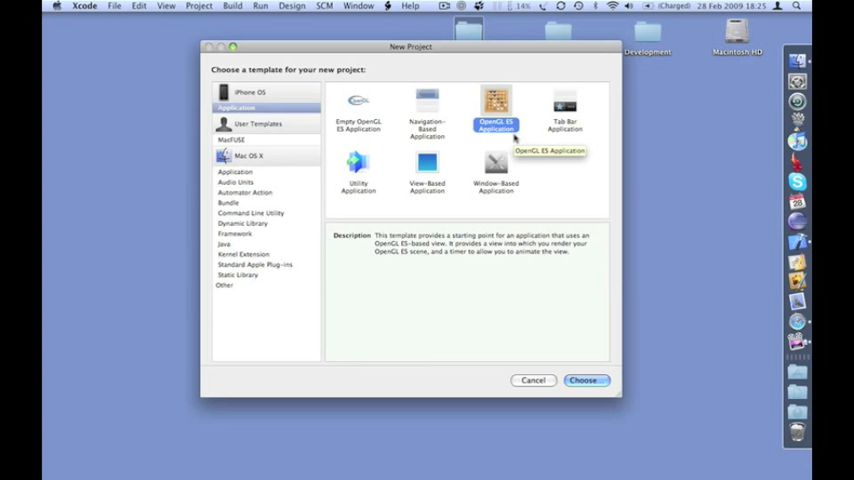
{"action": "mouse_move", "coordinate": [513, 138]}
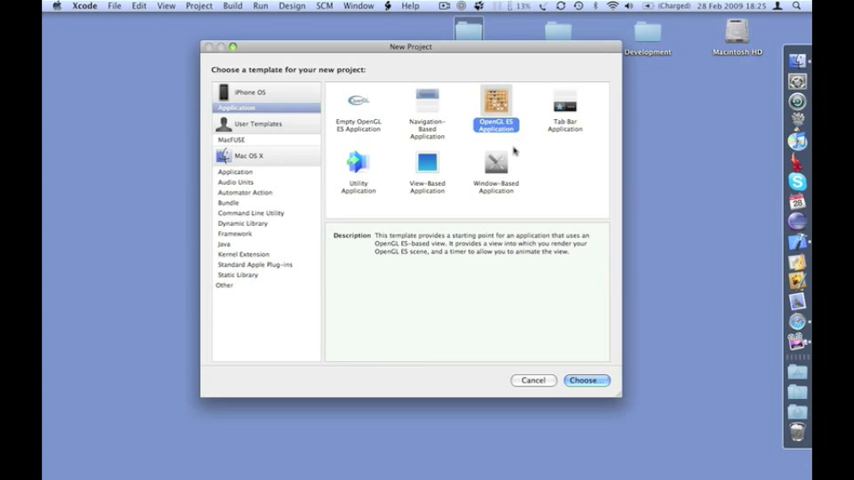
{"action": "left_click", "coordinate": [585, 380]}
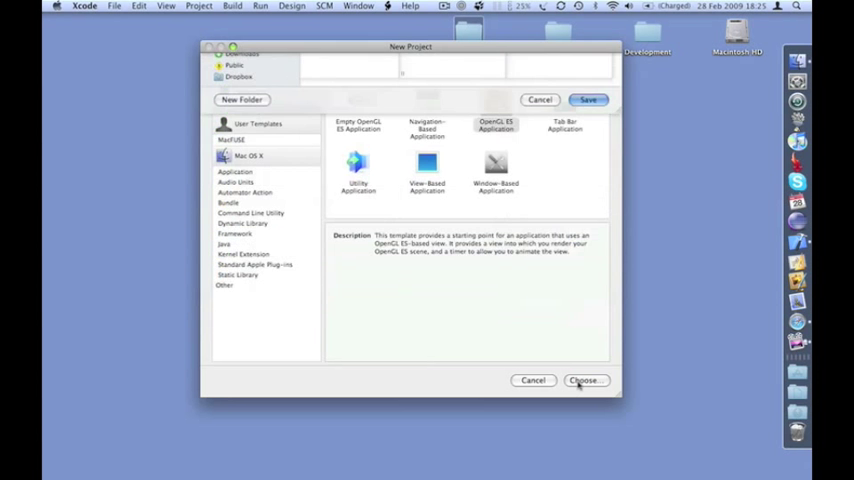
Save the project as Tutorial1, then view Tutorial1AppDelegate.m and EAGLView.m under Classes.
{"action": "left_click", "coordinate": [585, 380]}
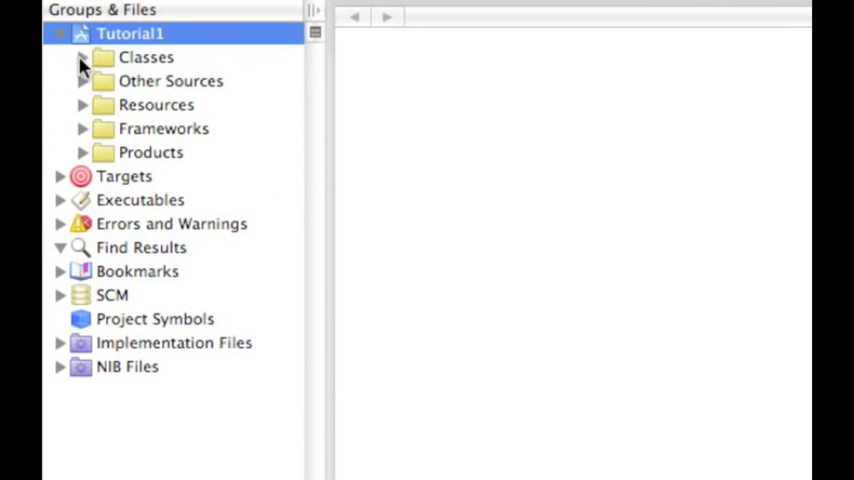
{"action": "left_click", "coordinate": [86, 57]}
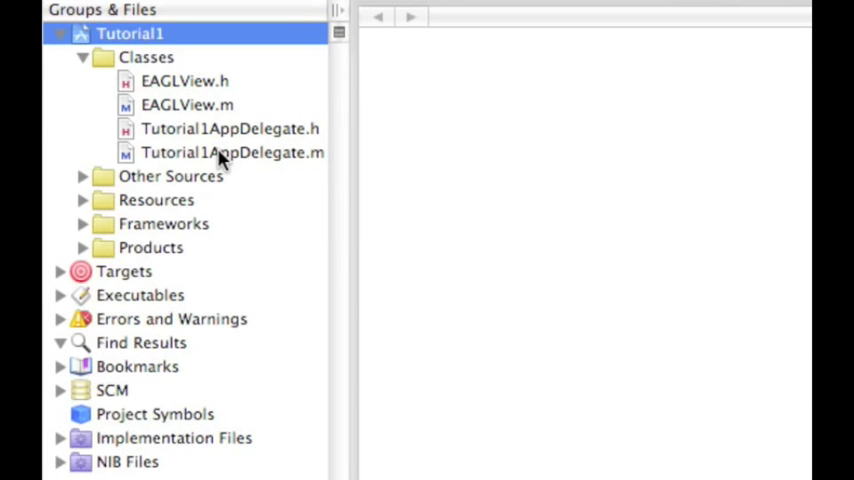
{"action": "left_click", "coordinate": [232, 152]}
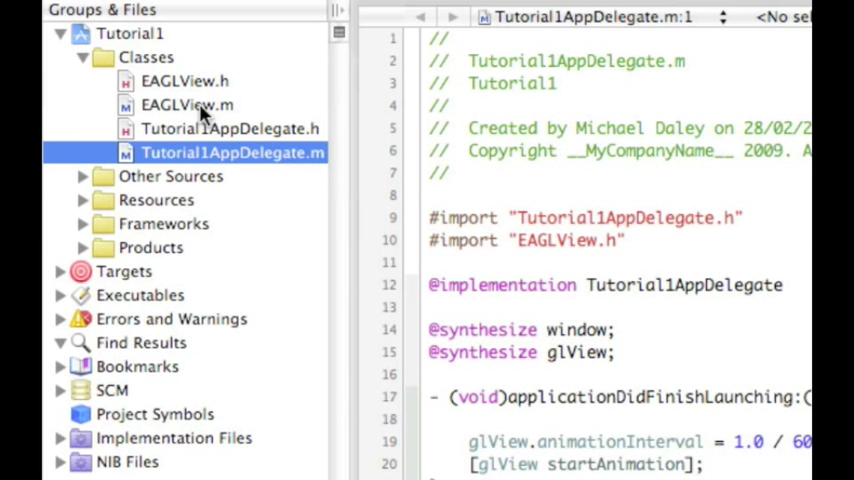
{"action": "left_click", "coordinate": [185, 105]}
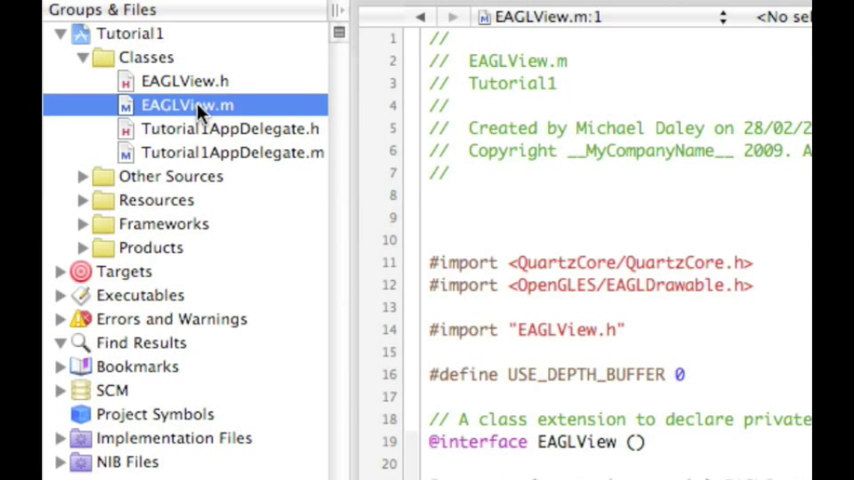
{"action": "mouse_move", "coordinate": [62, 214]}
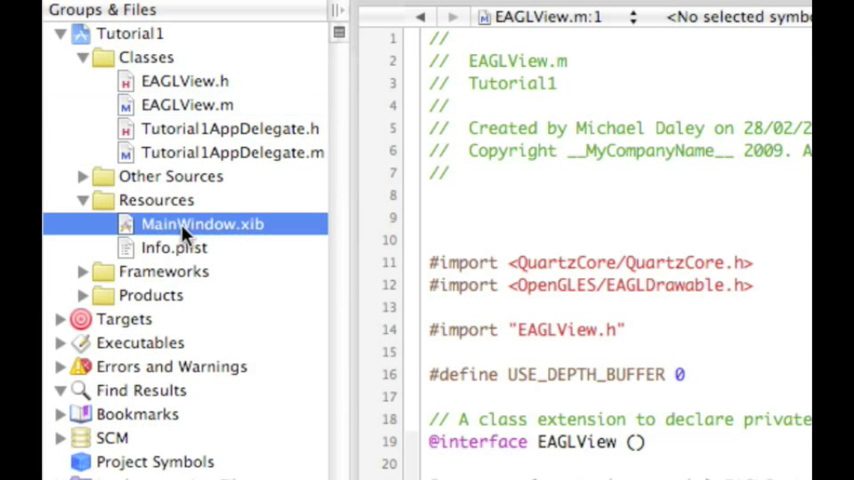
{"action": "mouse_move", "coordinate": [222, 237]}
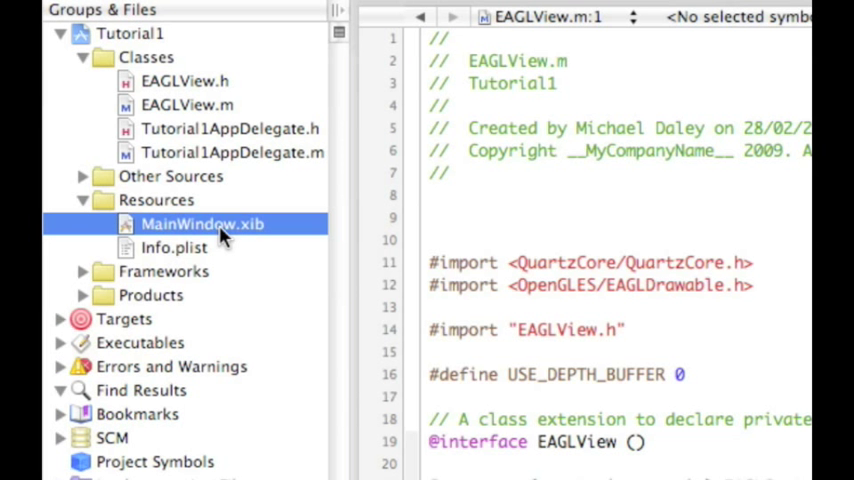
{"action": "mouse_move", "coordinate": [180, 105]}
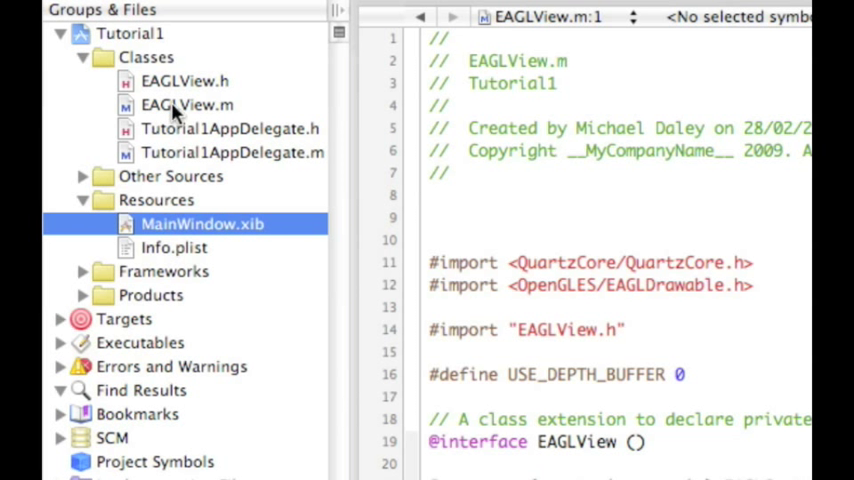
{"action": "mouse_move", "coordinate": [222, 120]}
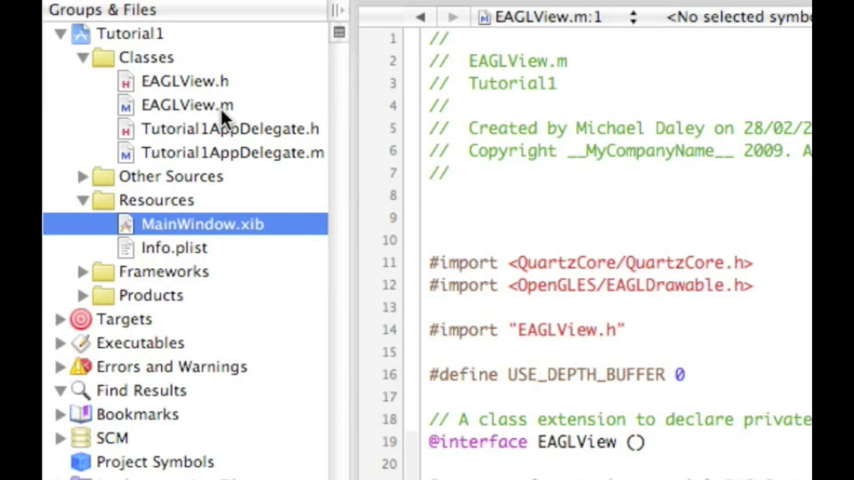
Expand Frameworks and inspect the OpenGLES and QuartzCore frameworks.
{"action": "left_click", "coordinate": [82, 271]}
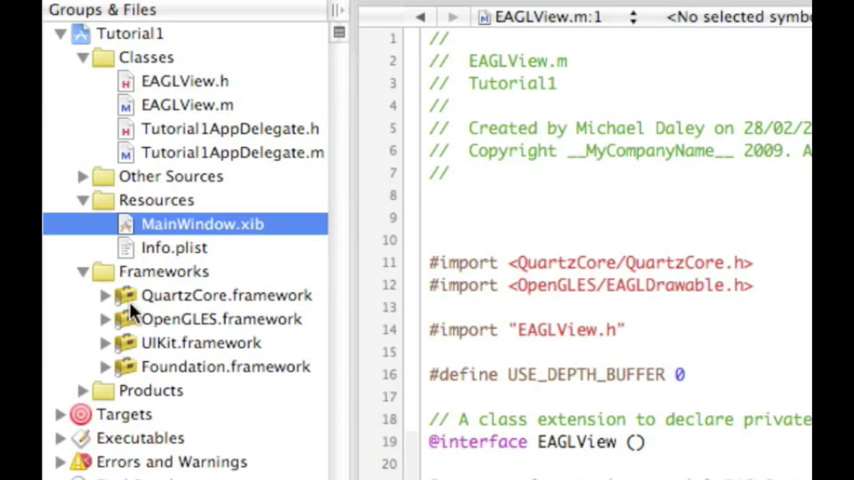
{"action": "mouse_move", "coordinate": [220, 320]}
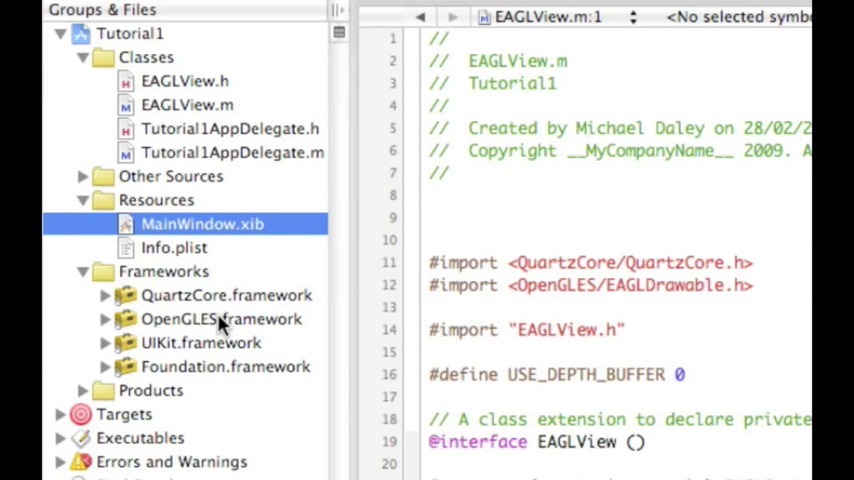
{"action": "left_click", "coordinate": [221, 319]}
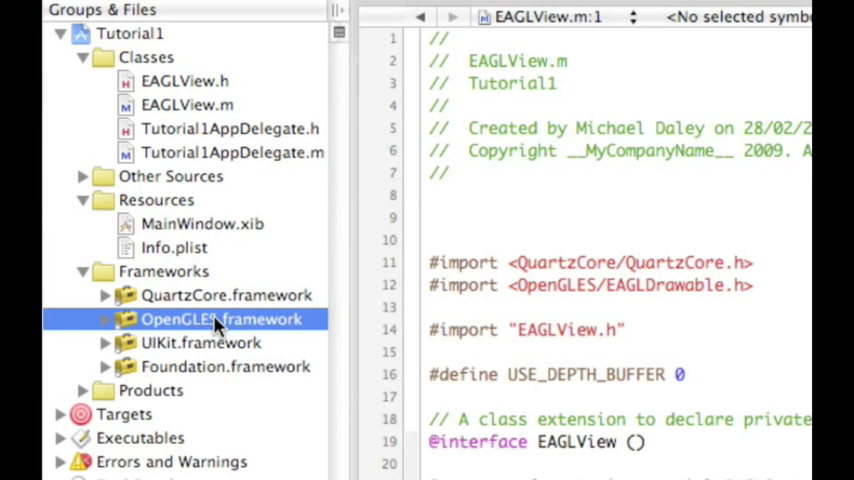
{"action": "mouse_move", "coordinate": [195, 315]}
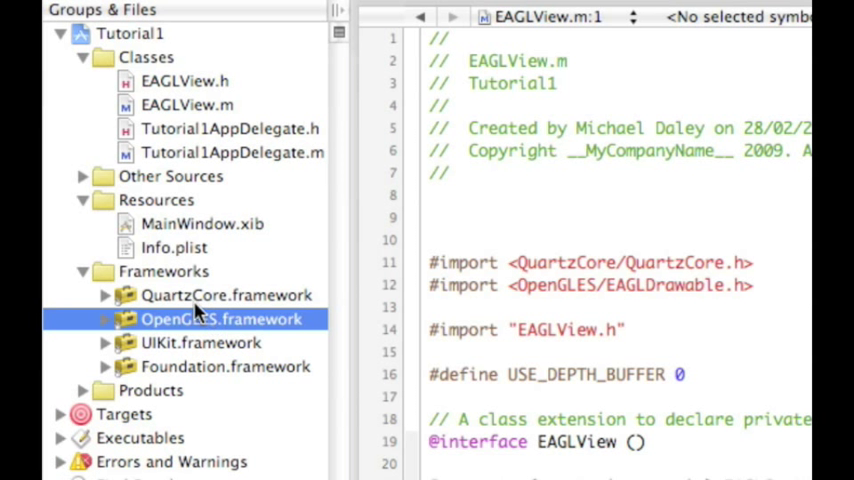
{"action": "left_click", "coordinate": [226, 295]}
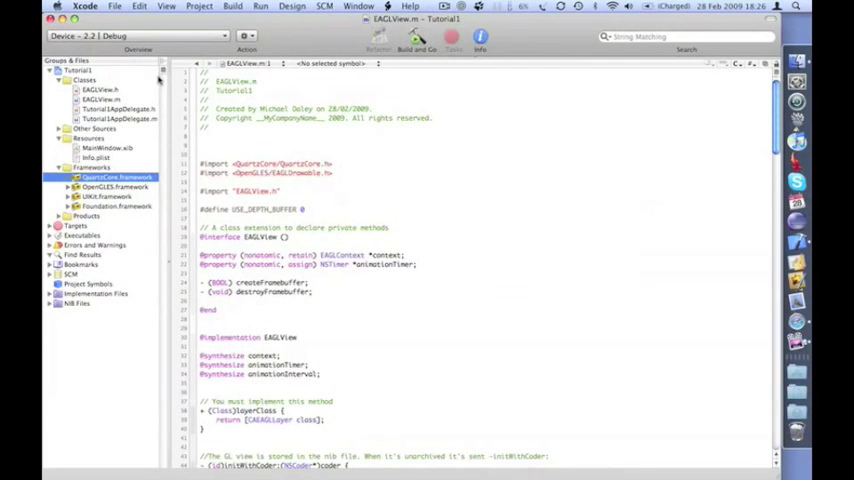
Set the active SDK to Simulator – iPhone OS 2.2 and build and run Tutorial1.
{"action": "left_click", "coordinate": [130, 36]}
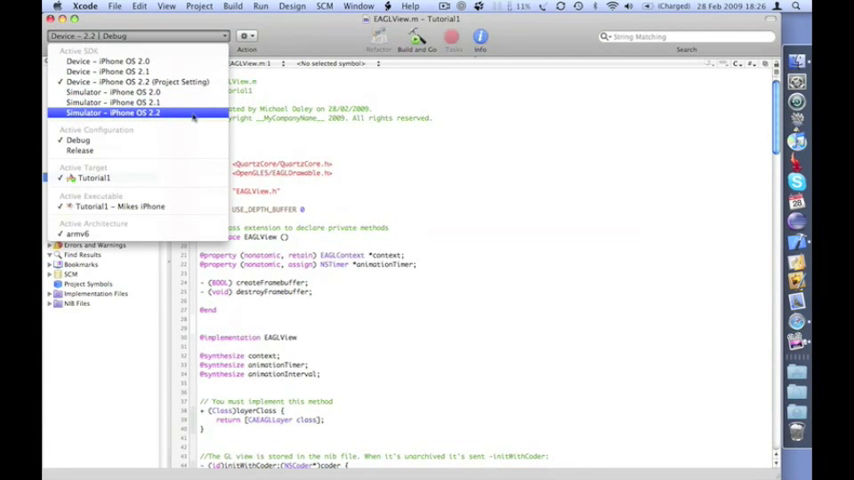
{"action": "left_click", "coordinate": [113, 113]}
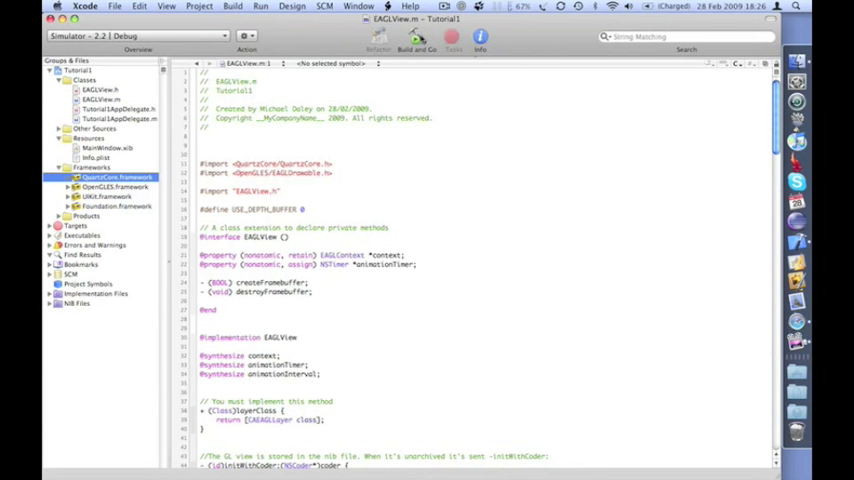
{"action": "left_click", "coordinate": [413, 40]}
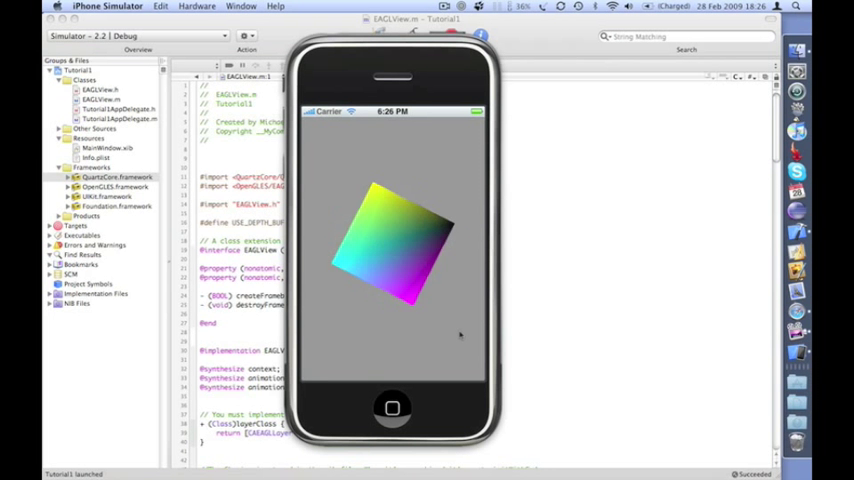
{"action": "mouse_move", "coordinate": [397, 227]}
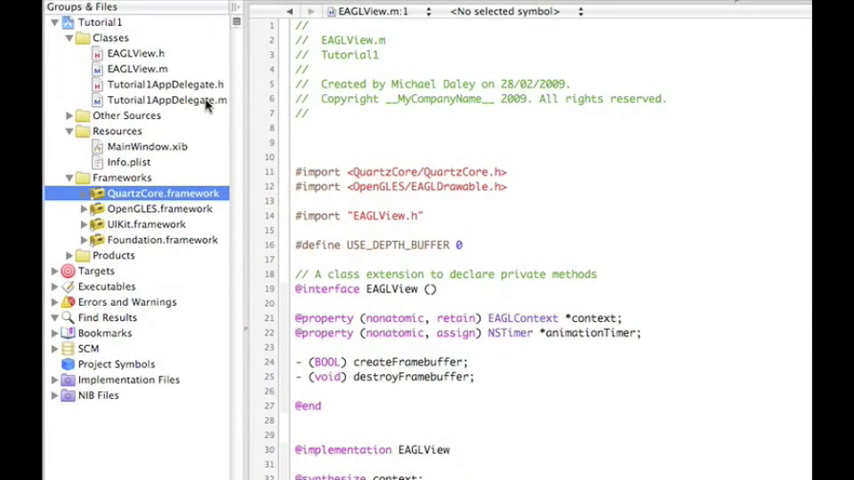
Open Tutorial1AppDelegate.m and highlight startAnimation in applicationDidFinishLaunching.
{"action": "left_click", "coordinate": [165, 100]}
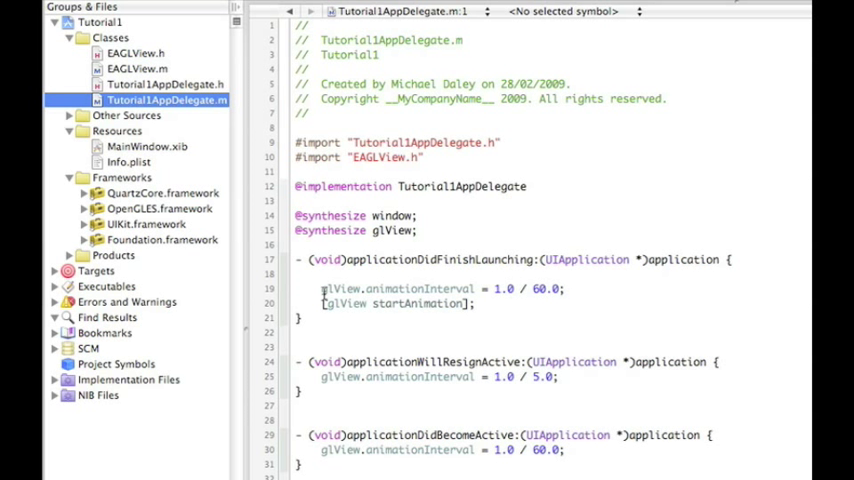
{"action": "double_click", "coordinate": [341, 288]}
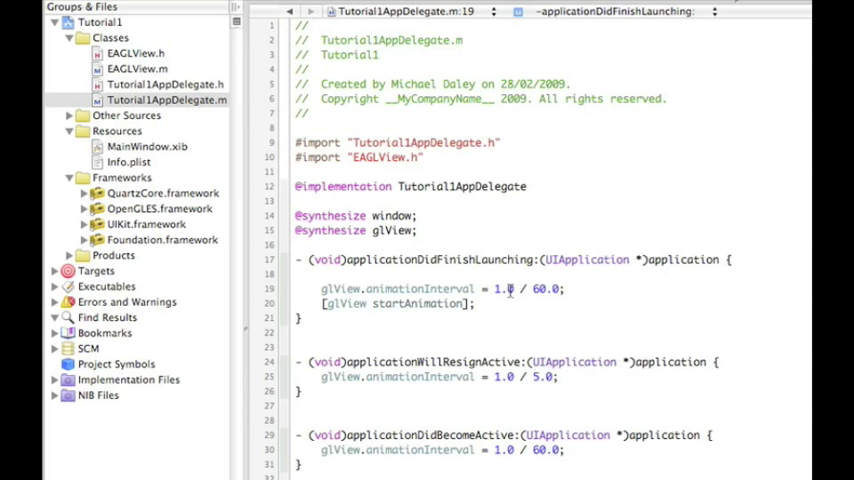
{"action": "left_click", "coordinate": [575, 288]}
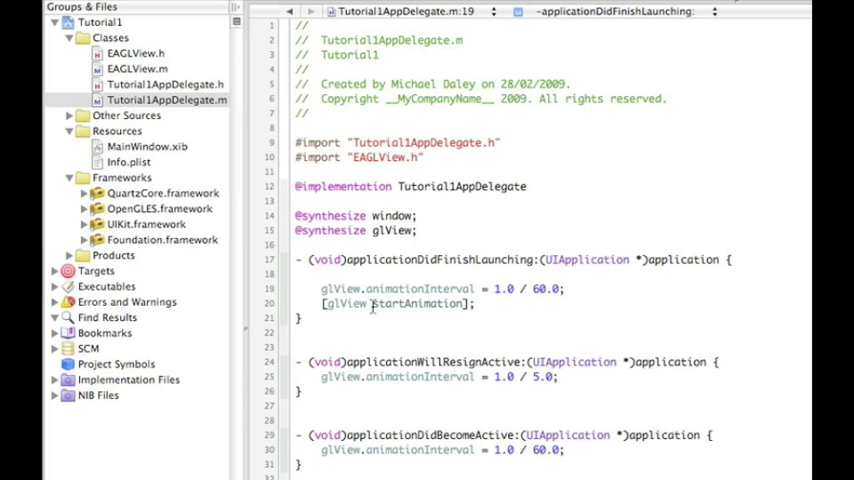
{"action": "double_click", "coordinate": [413, 303]}
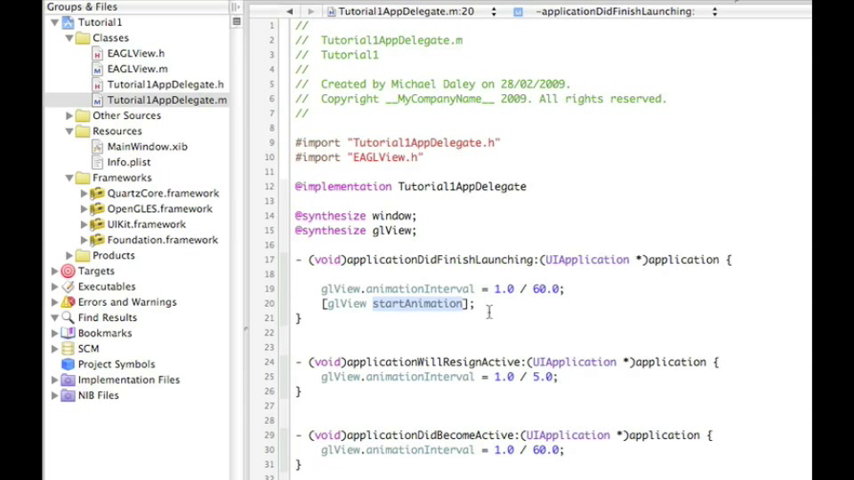
{"action": "mouse_move", "coordinate": [490, 318]}
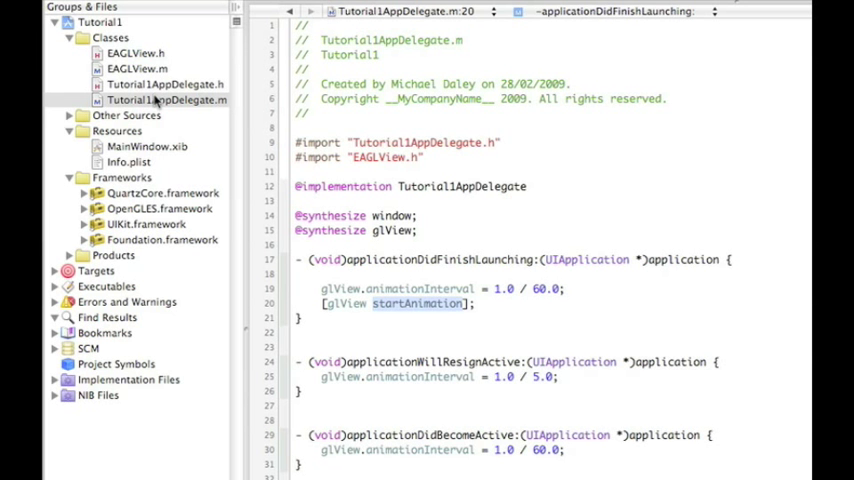
Open EAGLView.m and scroll down to the initWithCoder method.
{"action": "left_click", "coordinate": [136, 75]}
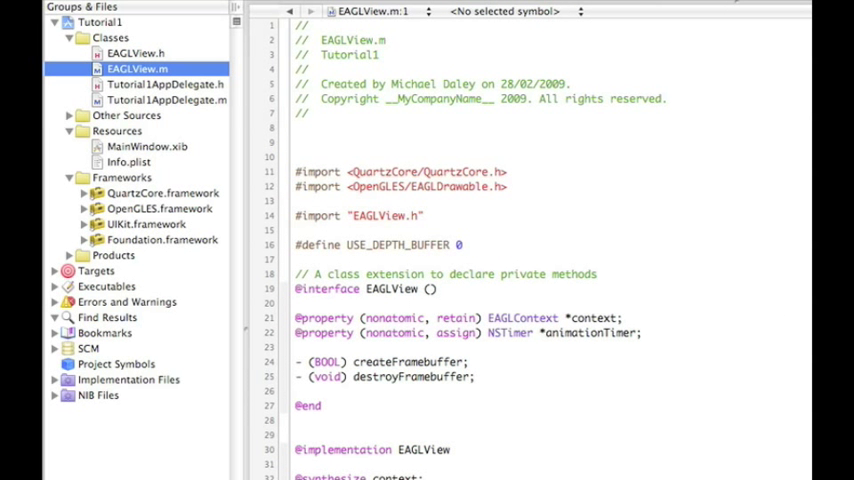
{"action": "scroll", "scroll_direction": "down", "scroll_amount": 3}
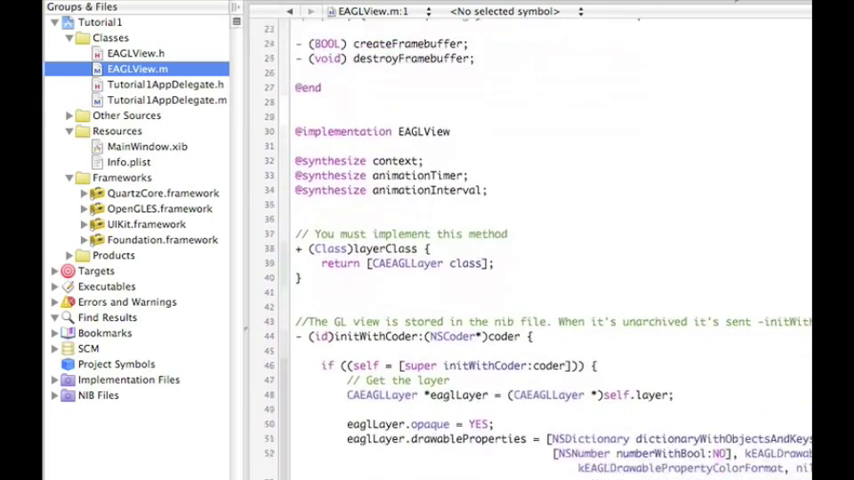
{"action": "scroll", "scroll_direction": "down", "scroll_amount": 3}
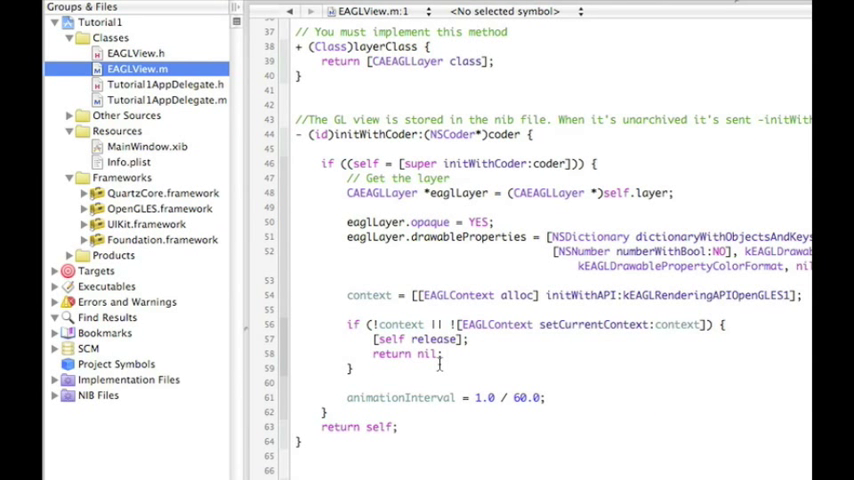
{"action": "mouse_move", "coordinate": [445, 358]}
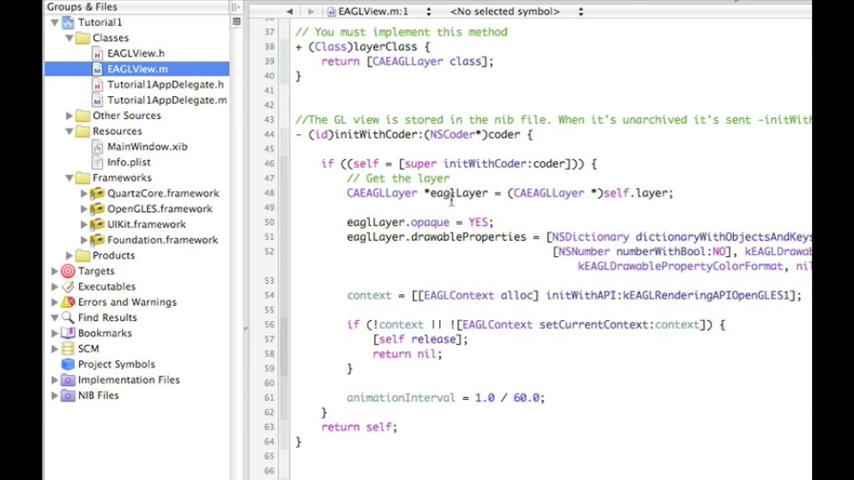
{"action": "mouse_move", "coordinate": [403, 251]}
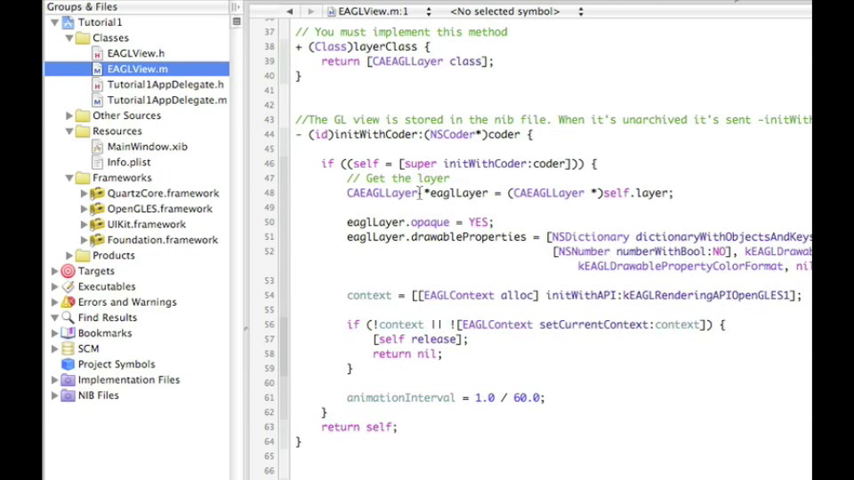
{"action": "mouse_move", "coordinate": [483, 254]}
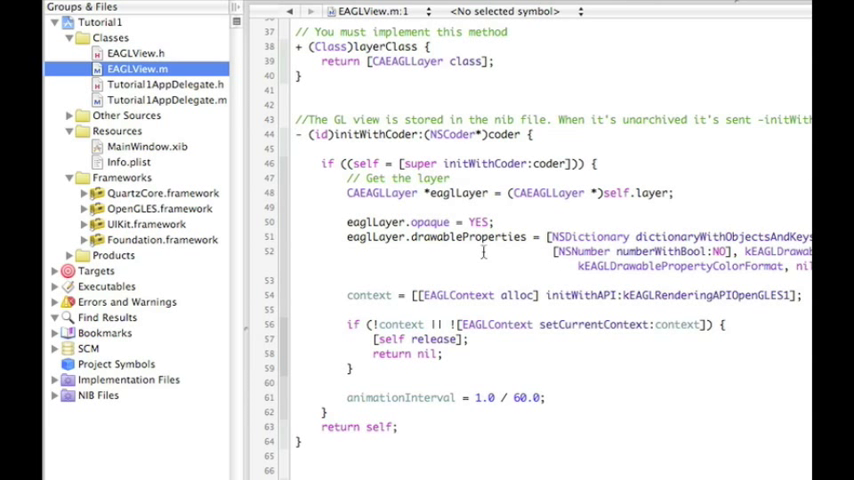
{"action": "mouse_move", "coordinate": [531, 237]}
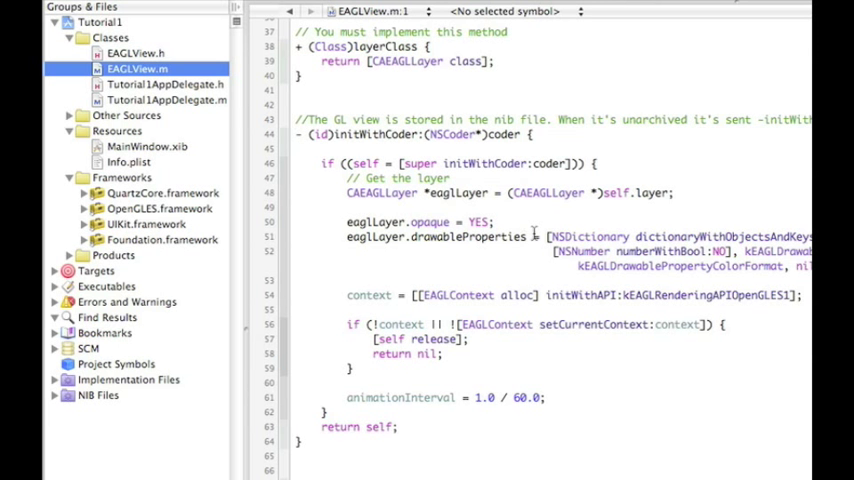
{"action": "mouse_move", "coordinate": [518, 279]}
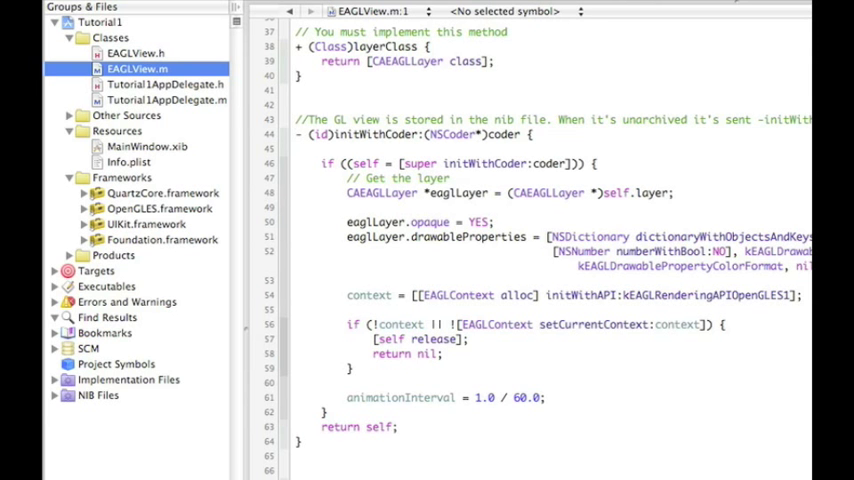
Type '// OpenGL Init code' below the animationInterval line in initWithCoder.
{"action": "scroll", "scroll_direction": "down", "scroll_amount": 3}
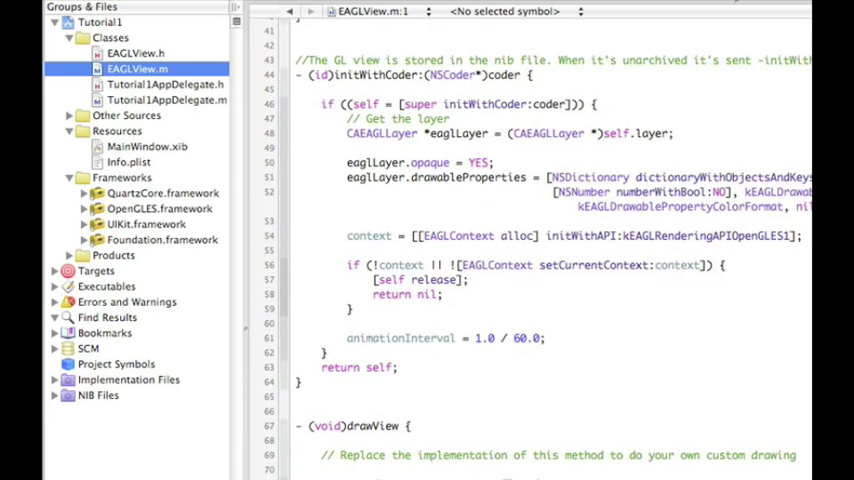
{"action": "left_click", "coordinate": [548, 338]}
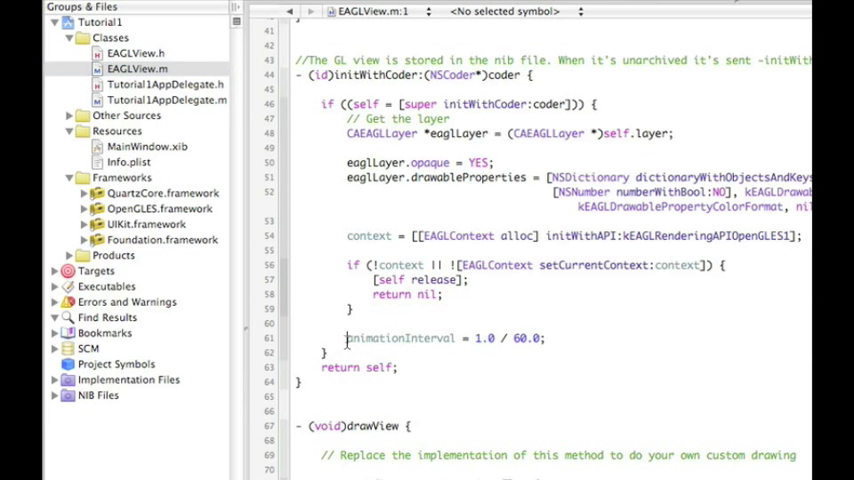
{"action": "left_click_drag", "start_coordinate": [347, 338], "coordinate": [545, 338]}
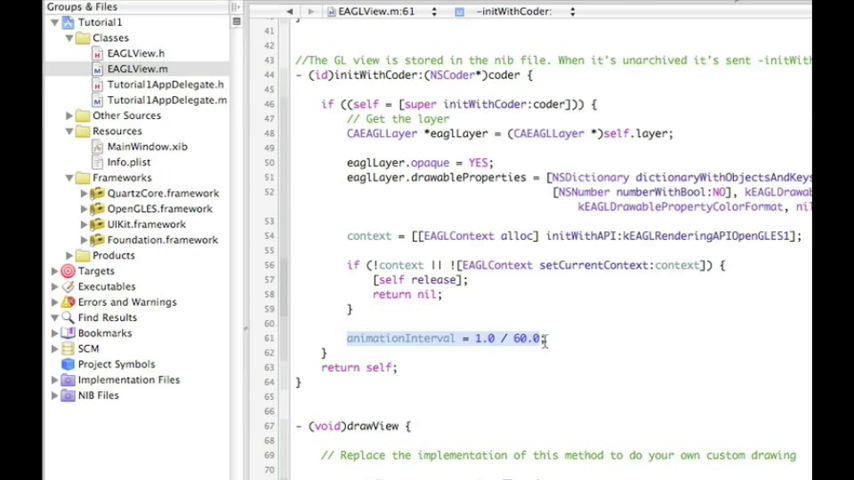
{"action": "left_click", "coordinate": [549, 338]}
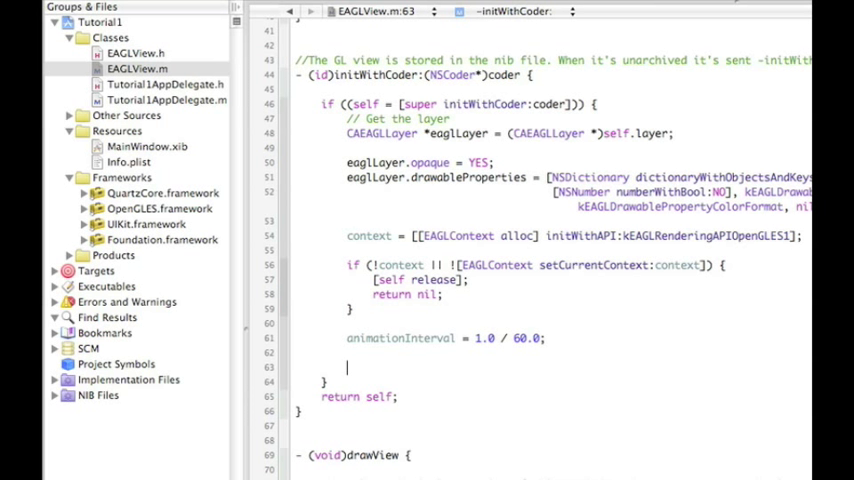
{"action": "type", "text": "//"}
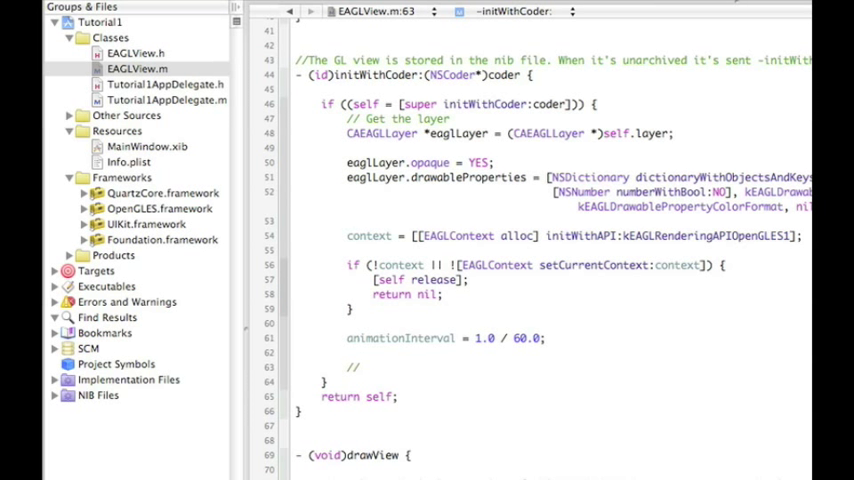
{"action": "type", "text": "OpenGL Init"}
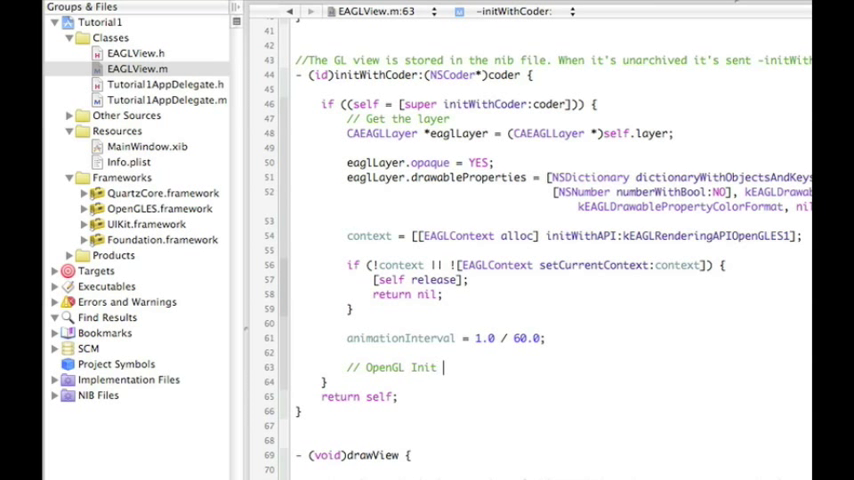
{"action": "type", "text": "code"}
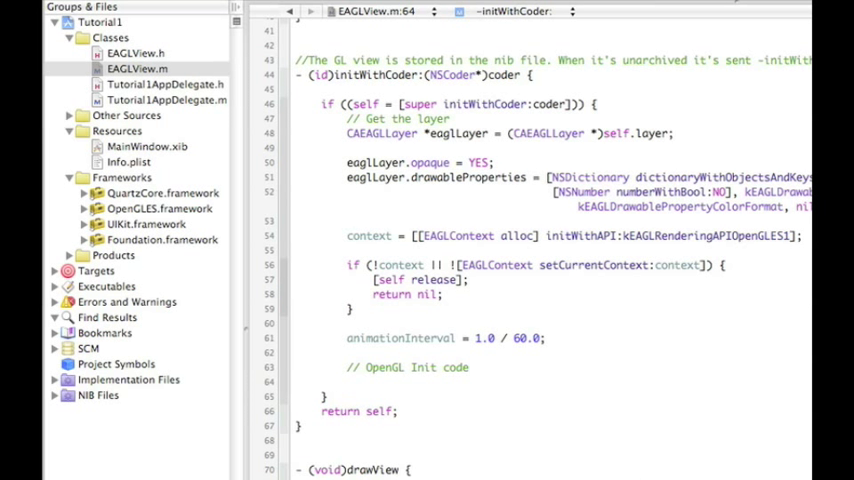
Scroll EAGLView.m down to drawView with its squareVertices and squareColors arrays.
{"action": "scroll", "scroll_direction": "down", "scroll_amount": 3}
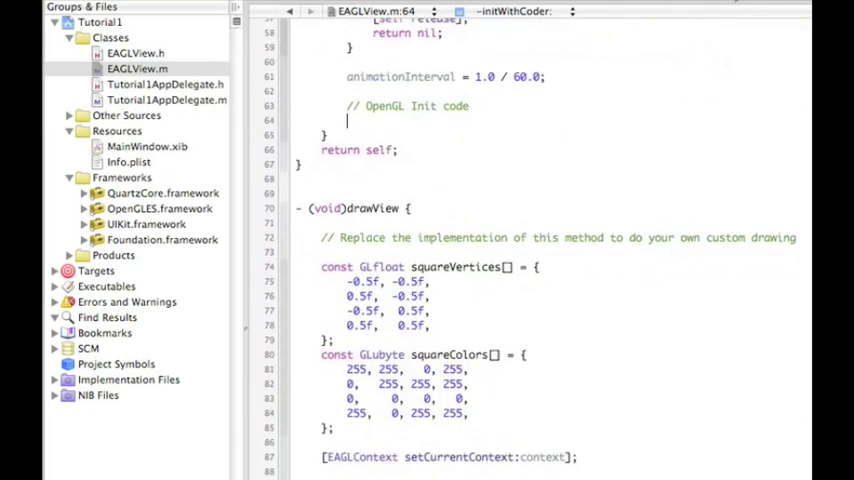
{"action": "scroll", "scroll_direction": "down", "scroll_amount": 3}
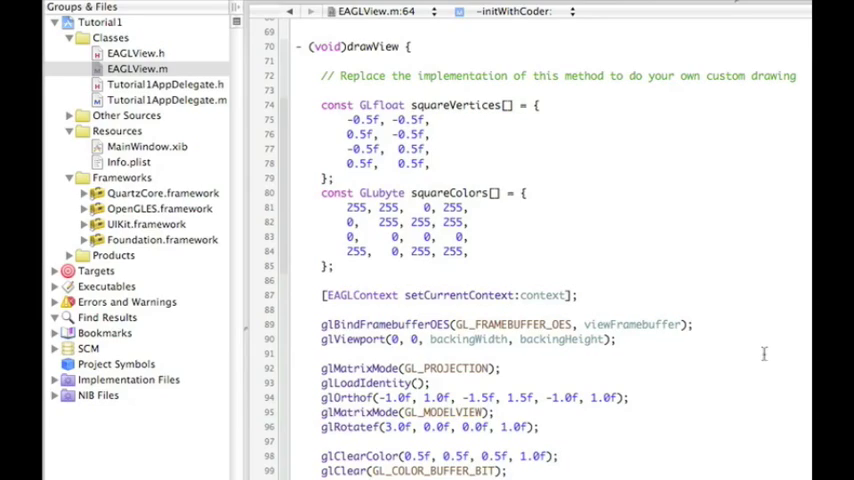
{"action": "mouse_move", "coordinate": [676, 265]}
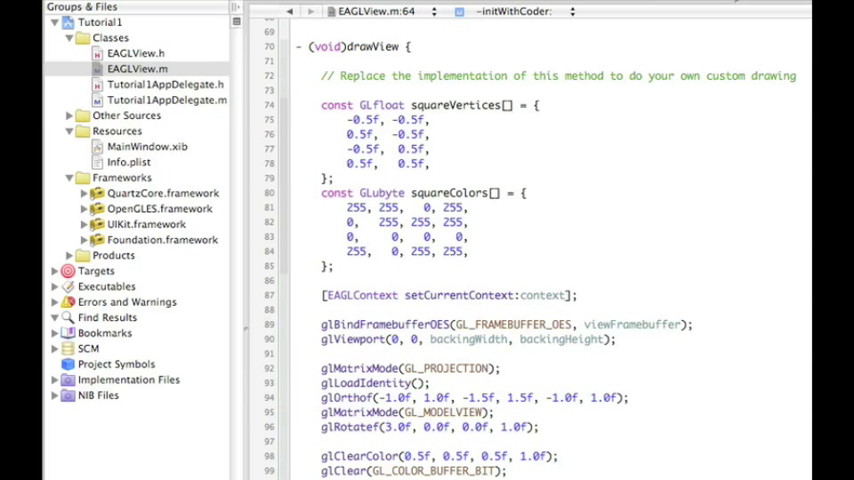
{"action": "mouse_move", "coordinate": [520, 357]}
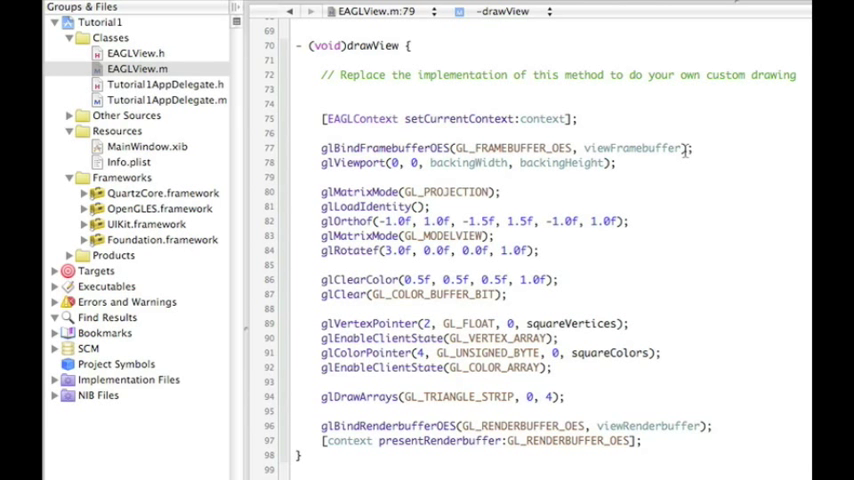
{"action": "mouse_move", "coordinate": [687, 166]}
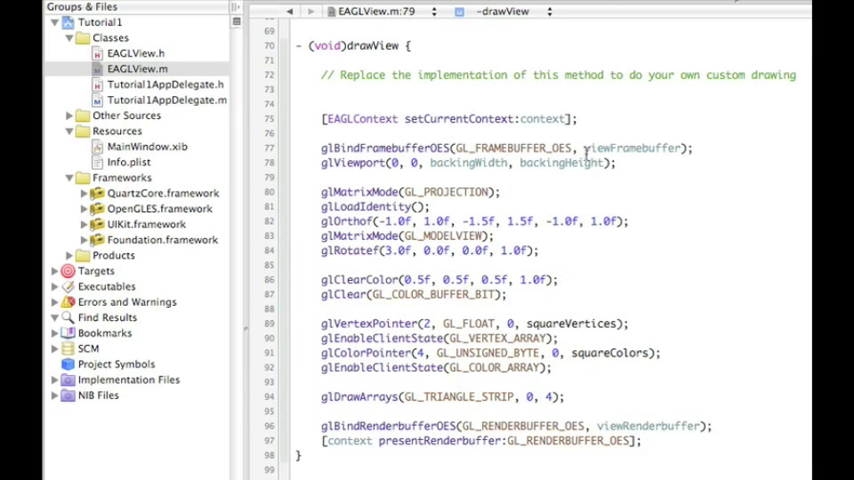
{"action": "mouse_move", "coordinate": [679, 195]}
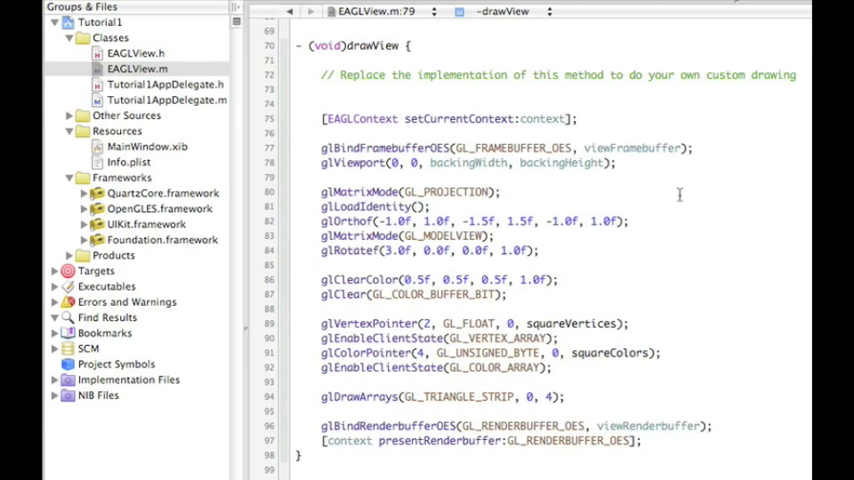